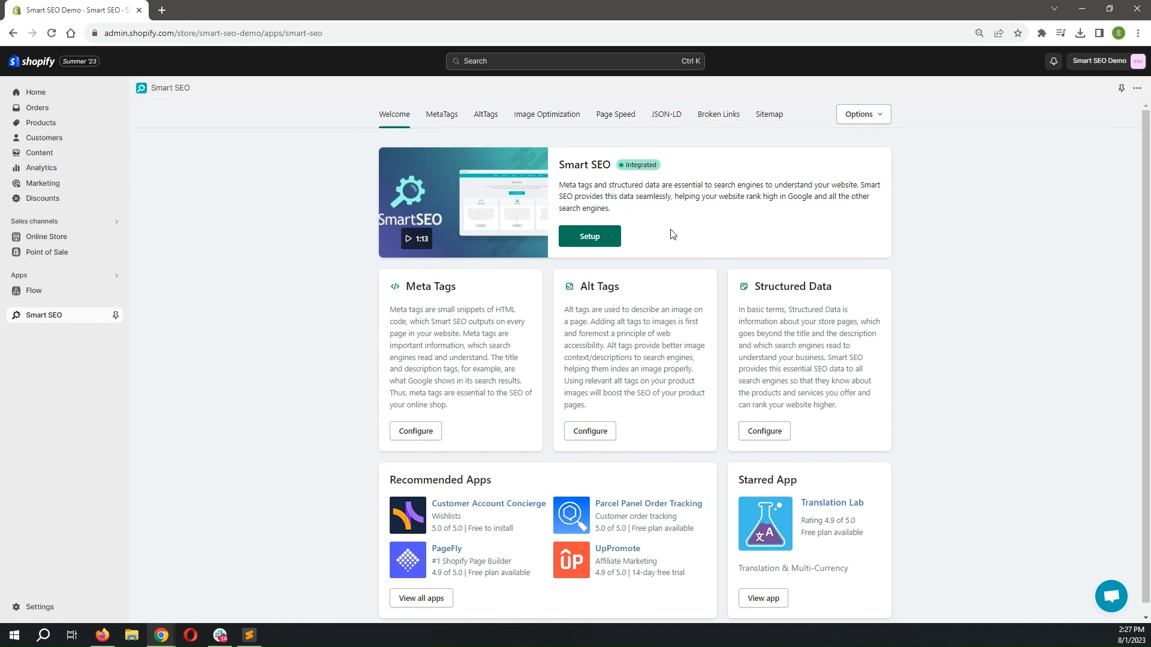
mouse_move(673, 155)
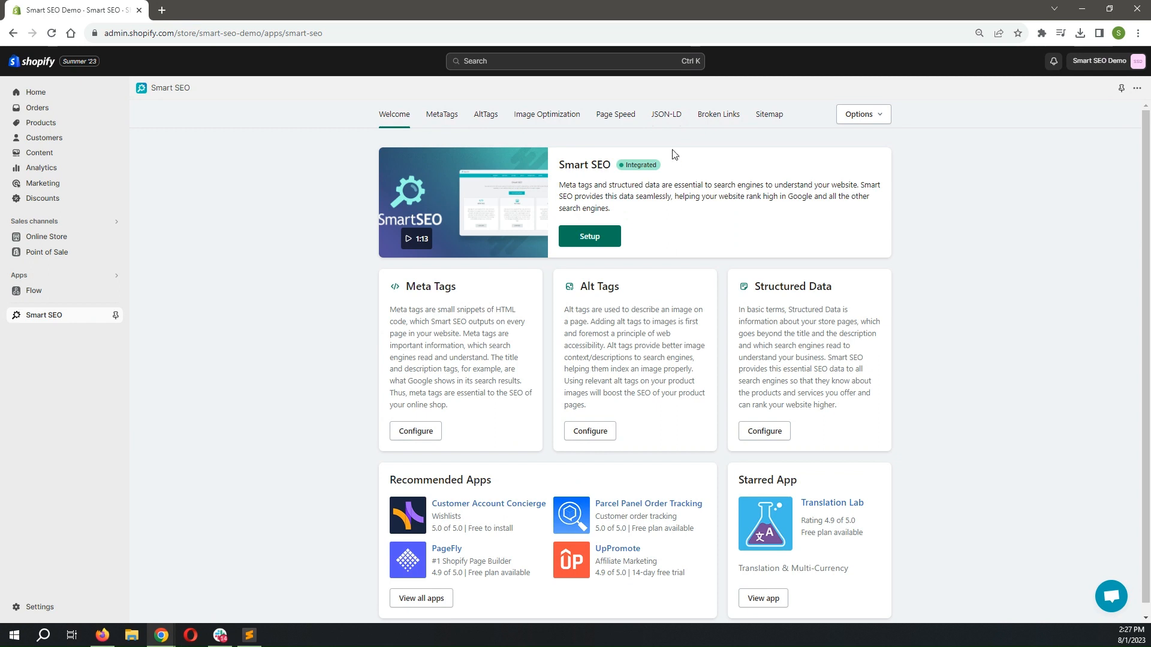
Enable JSON-LD for Home Page, Collections, Products, Blog, Articles and Breadcrumb List, and save.
click(666, 114)
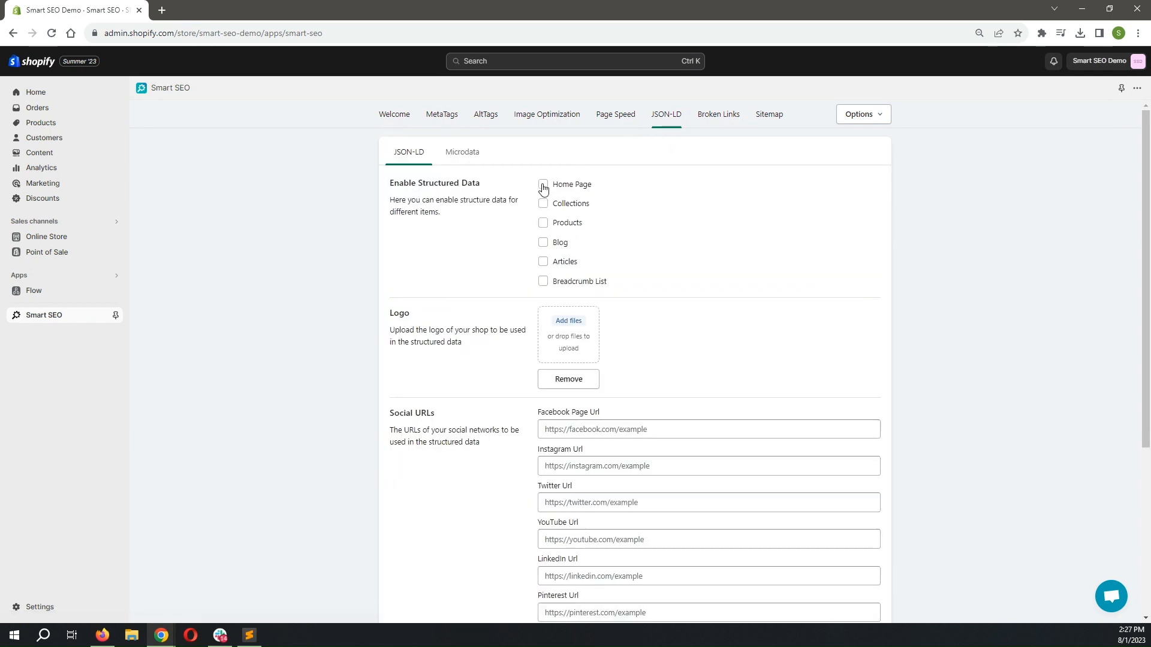
click(543, 204)
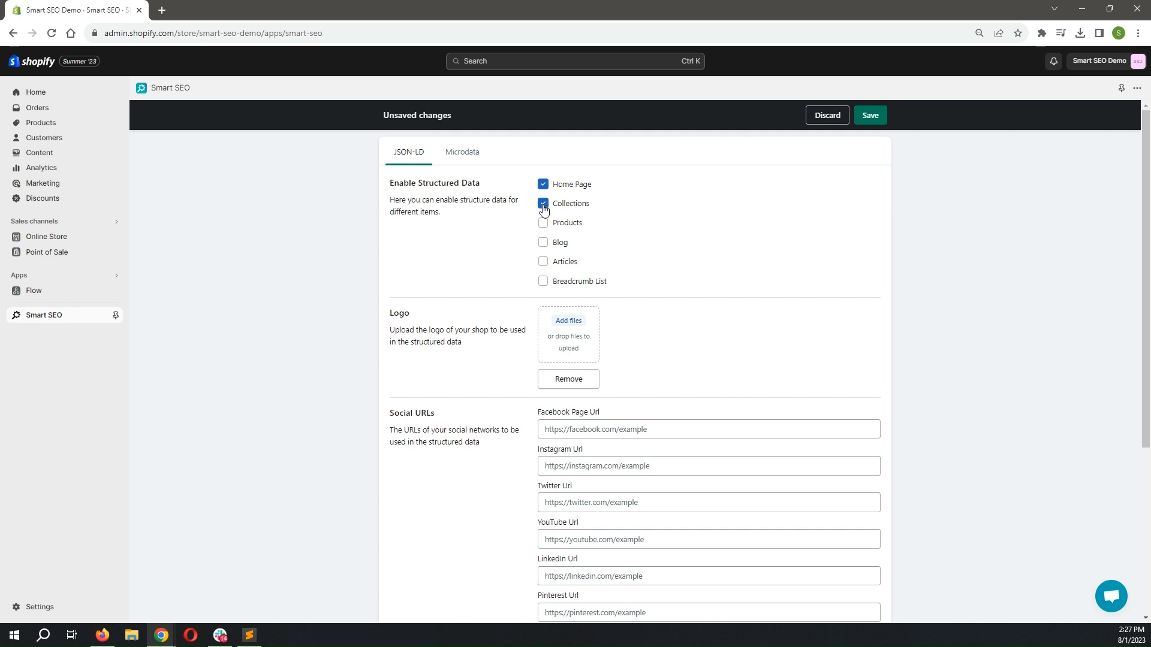
click(542, 222)
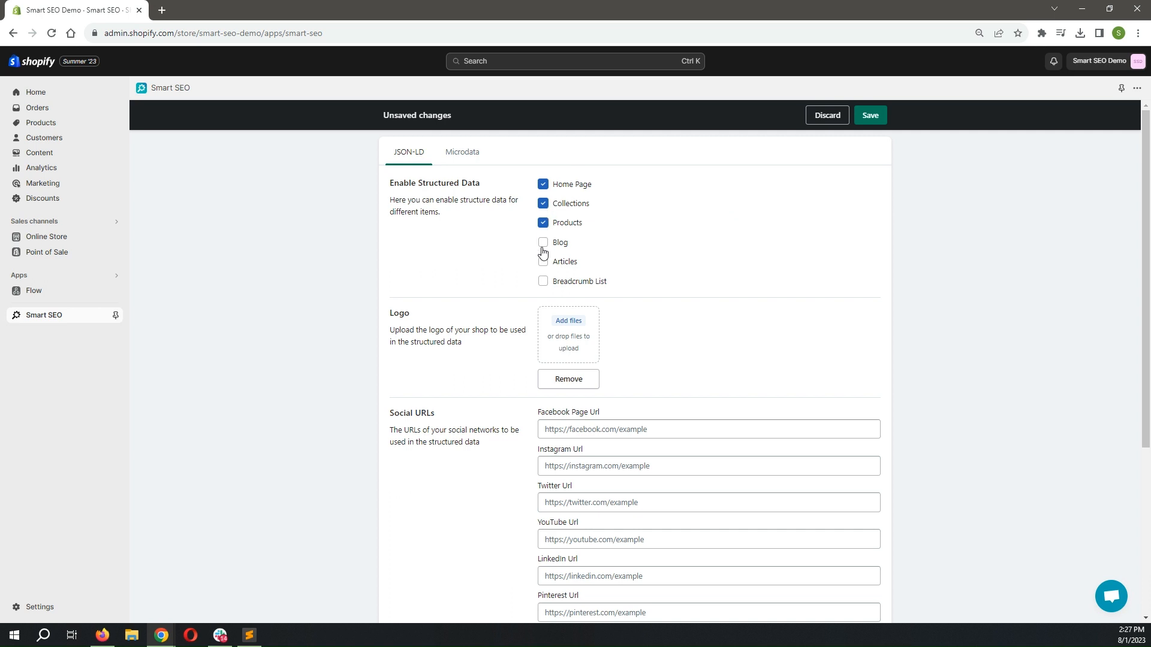
click(542, 242)
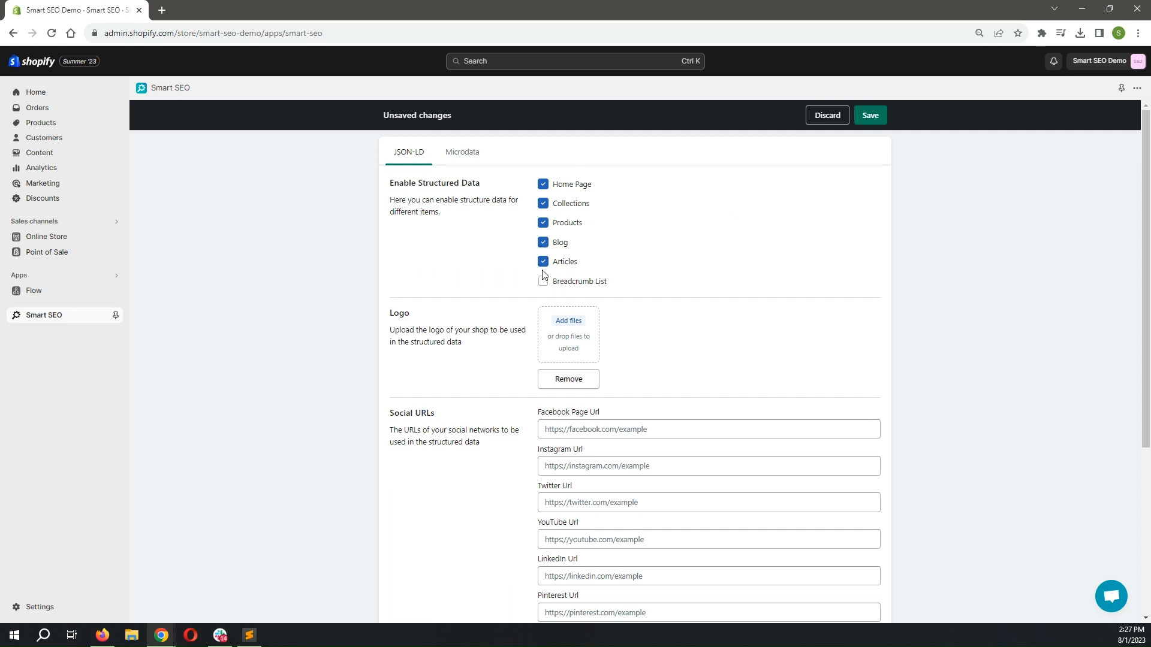
click(544, 280)
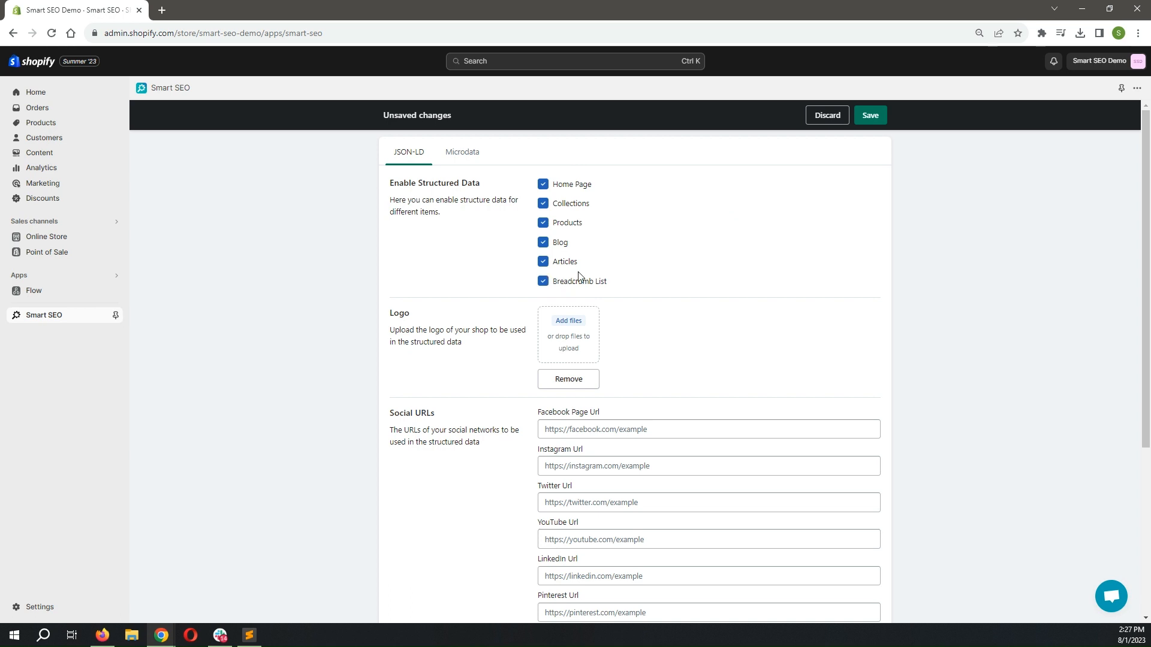
click(870, 115)
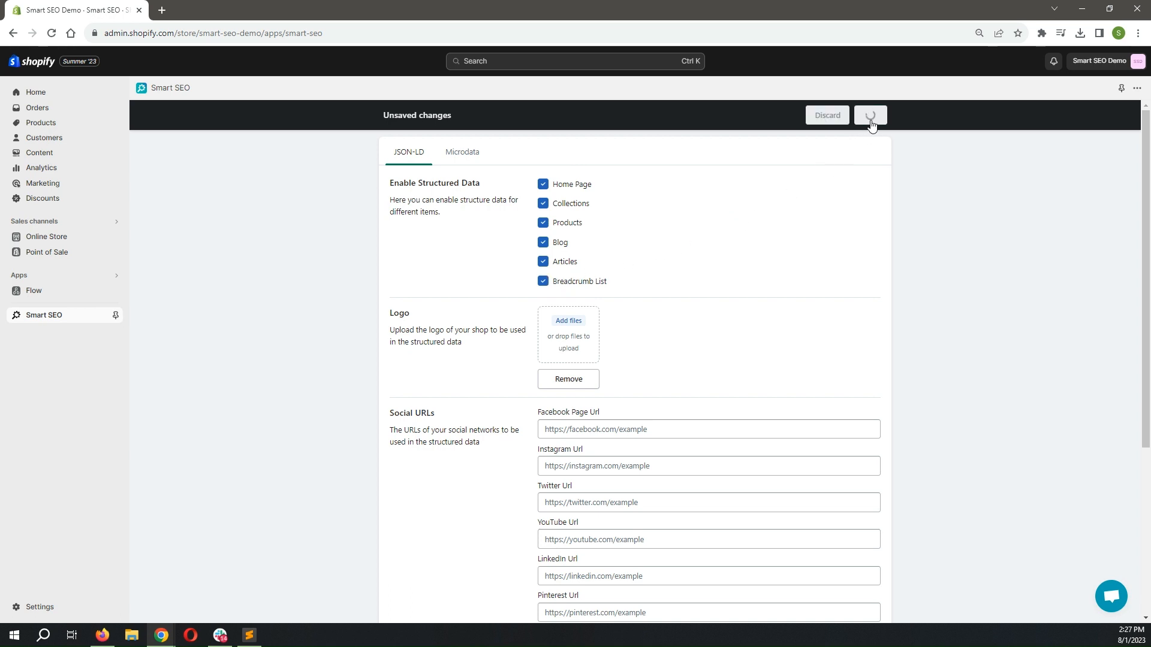
click(871, 115)
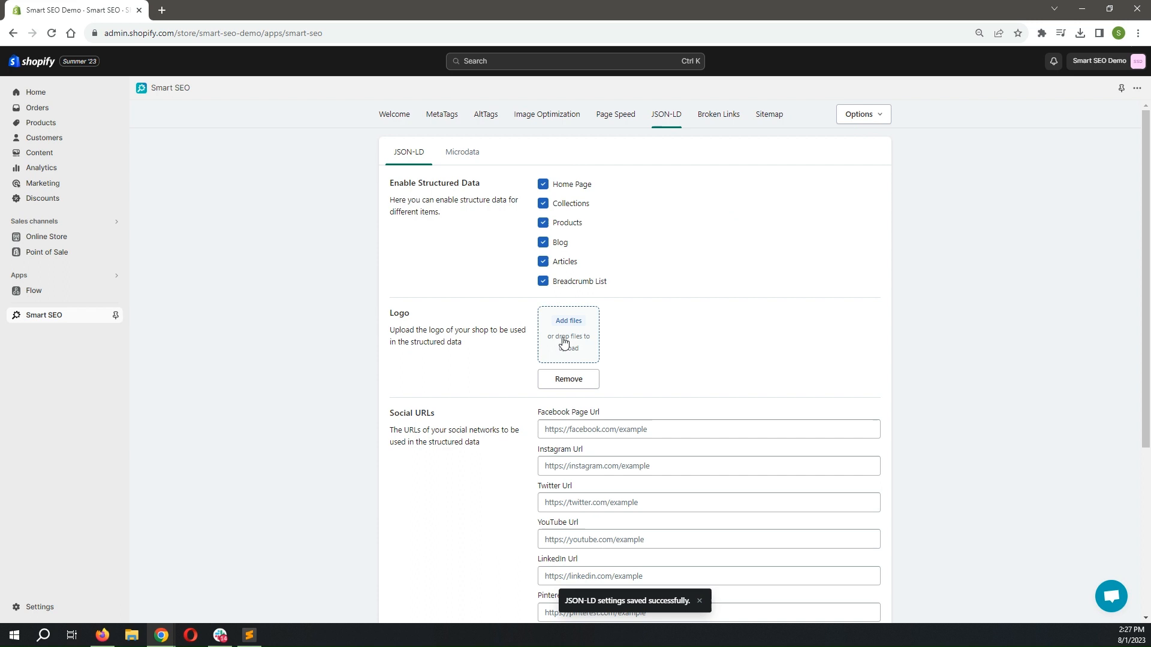
click(568, 321)
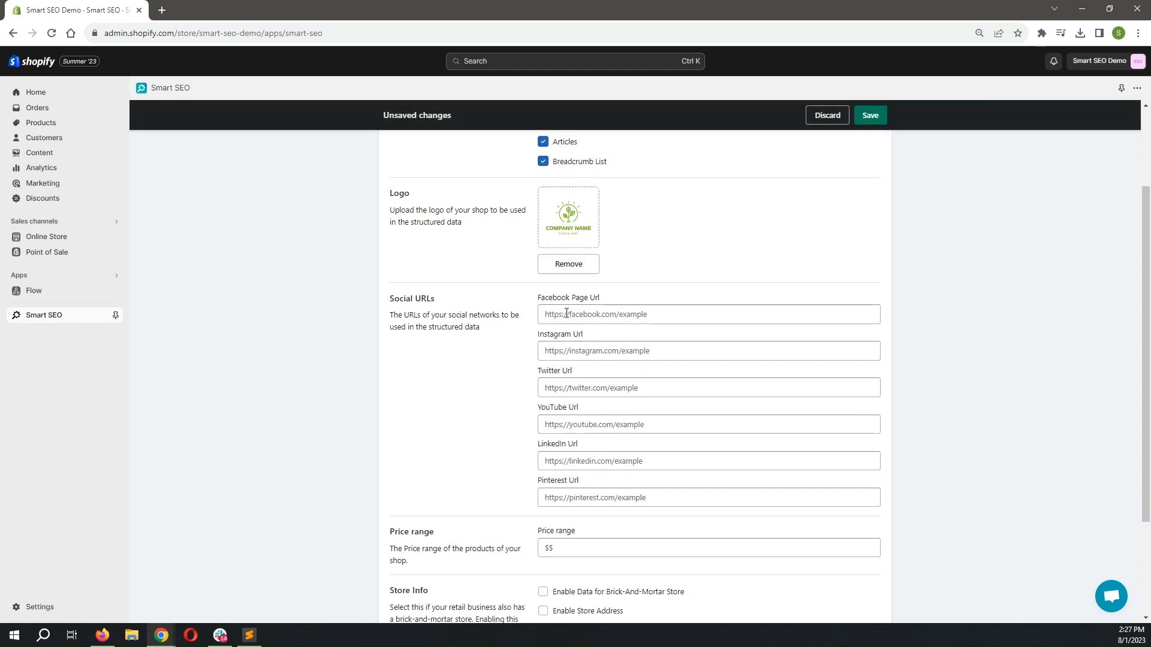
text(https://www.facebook.com/SherpasDesign)
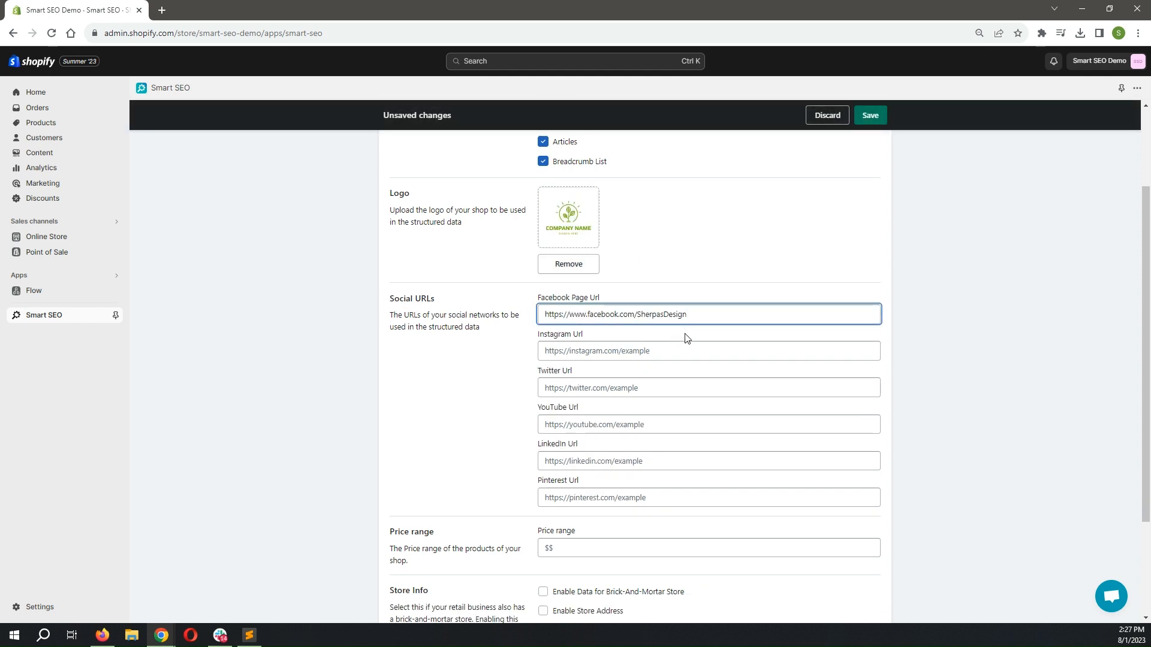
scroll(down, 3)
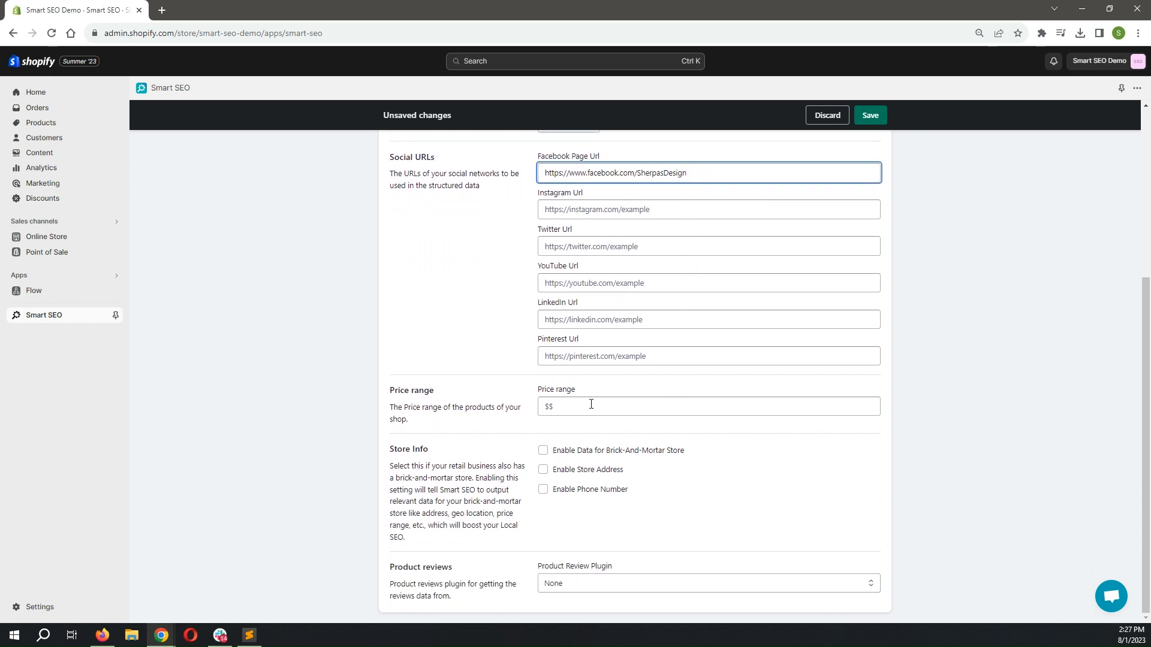
Set the price range to $50-$200 and enable store info, address and phone data.
click(709, 406)
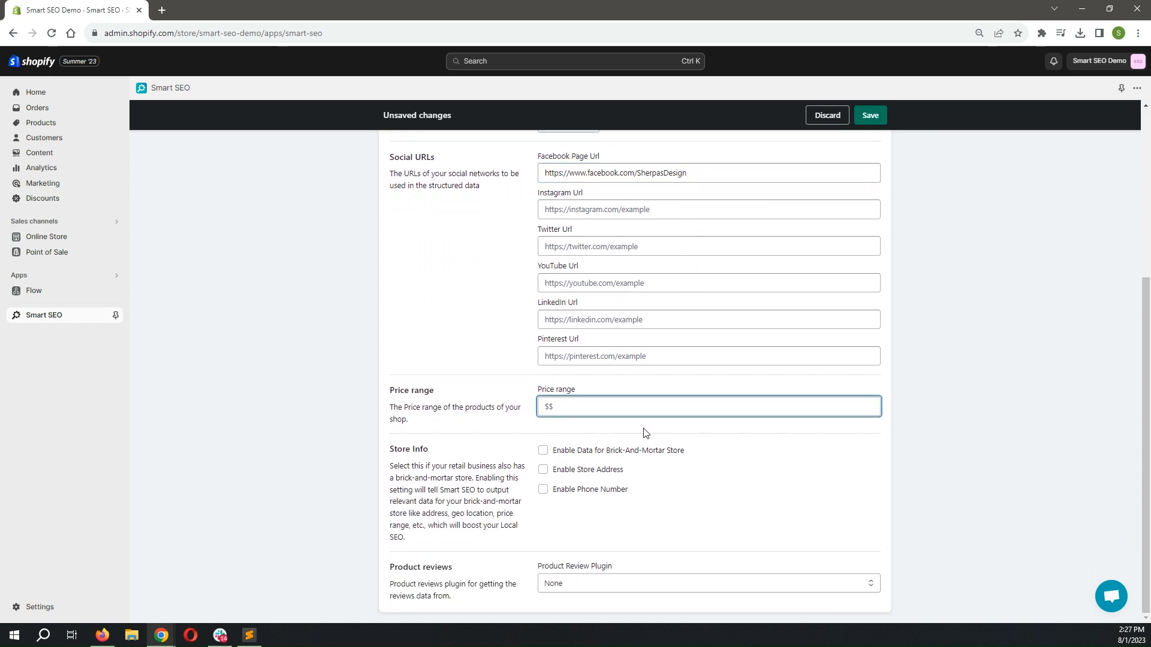
text($50-)
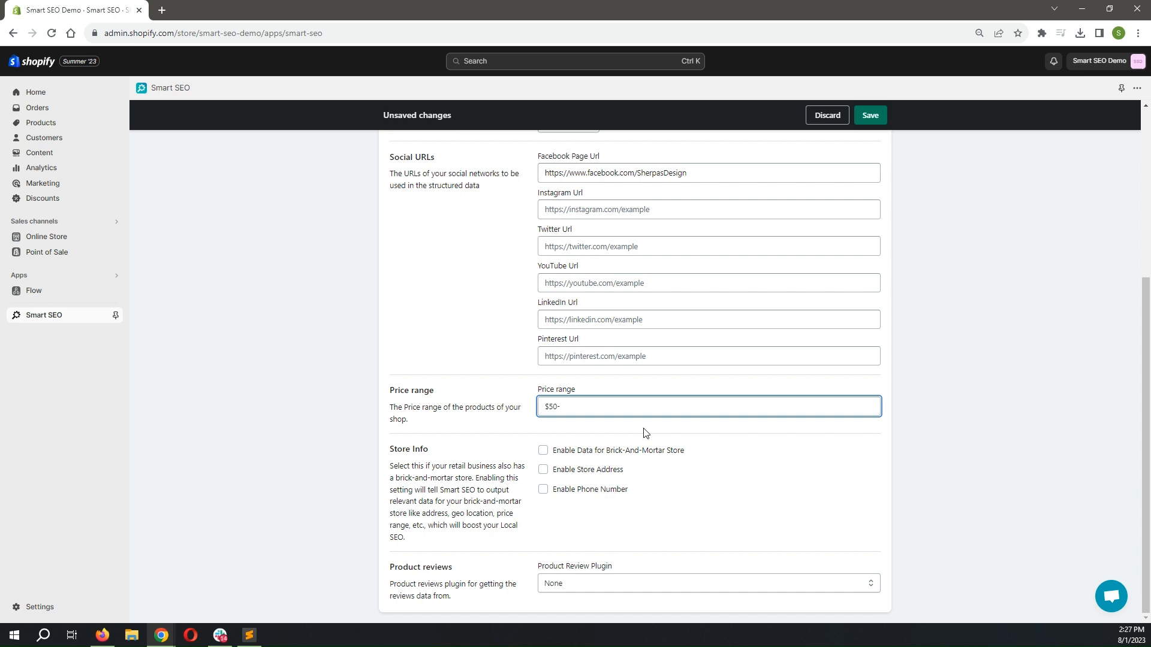
text($200)
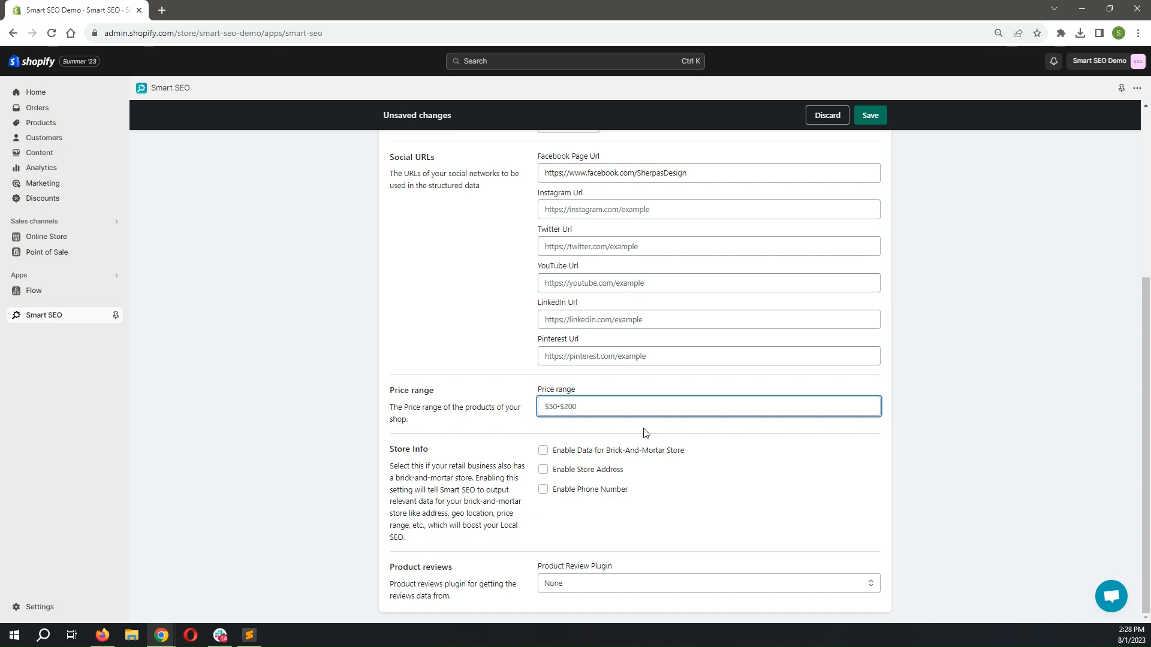
click(542, 450)
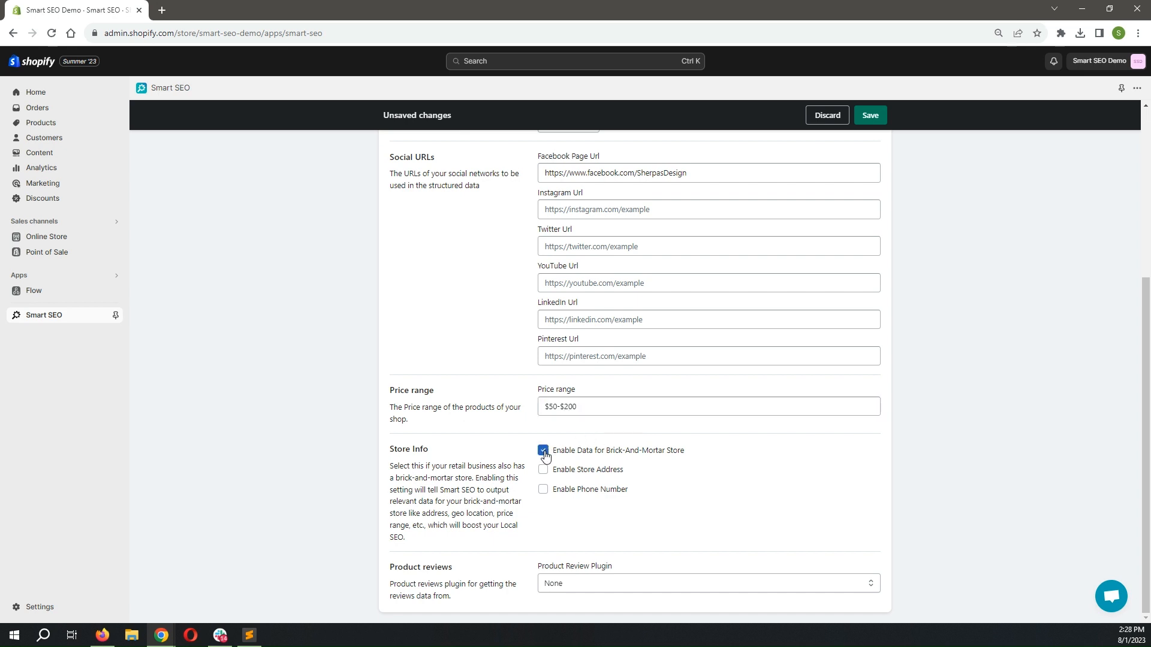
click(543, 469)
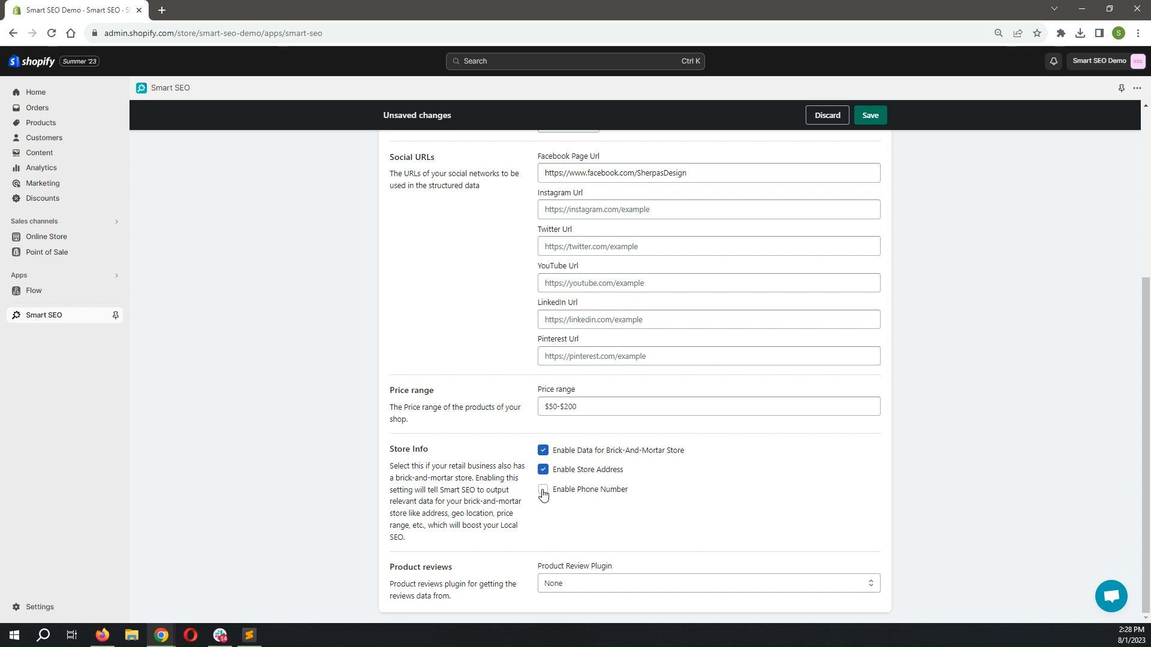
click(542, 489)
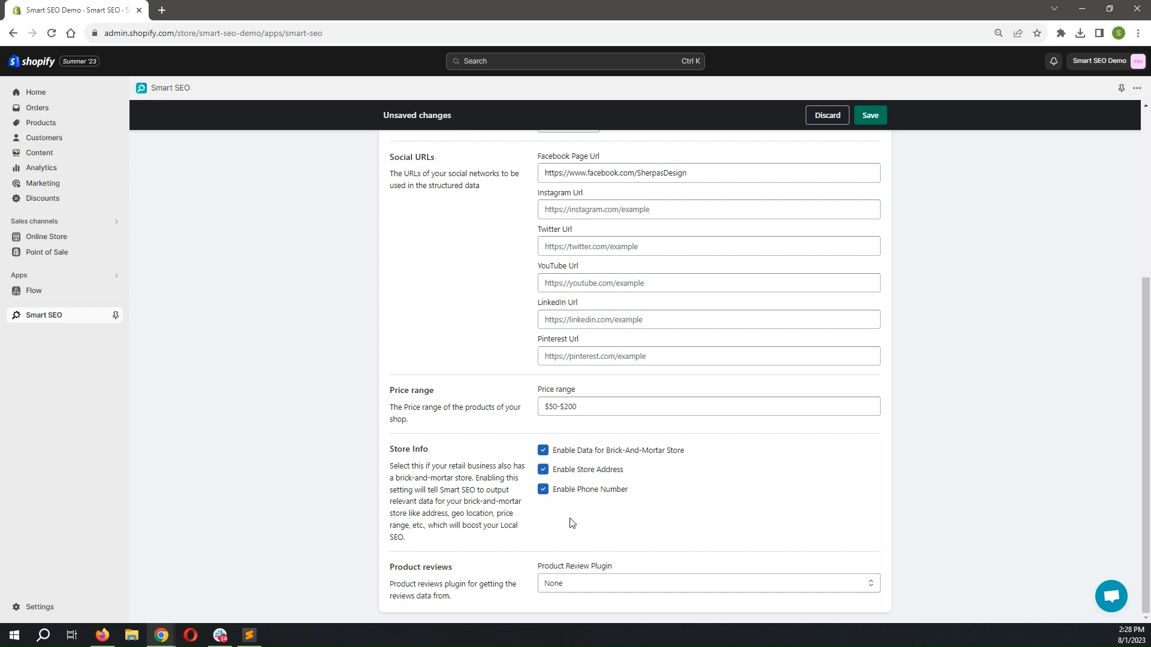
mouse_move(638, 585)
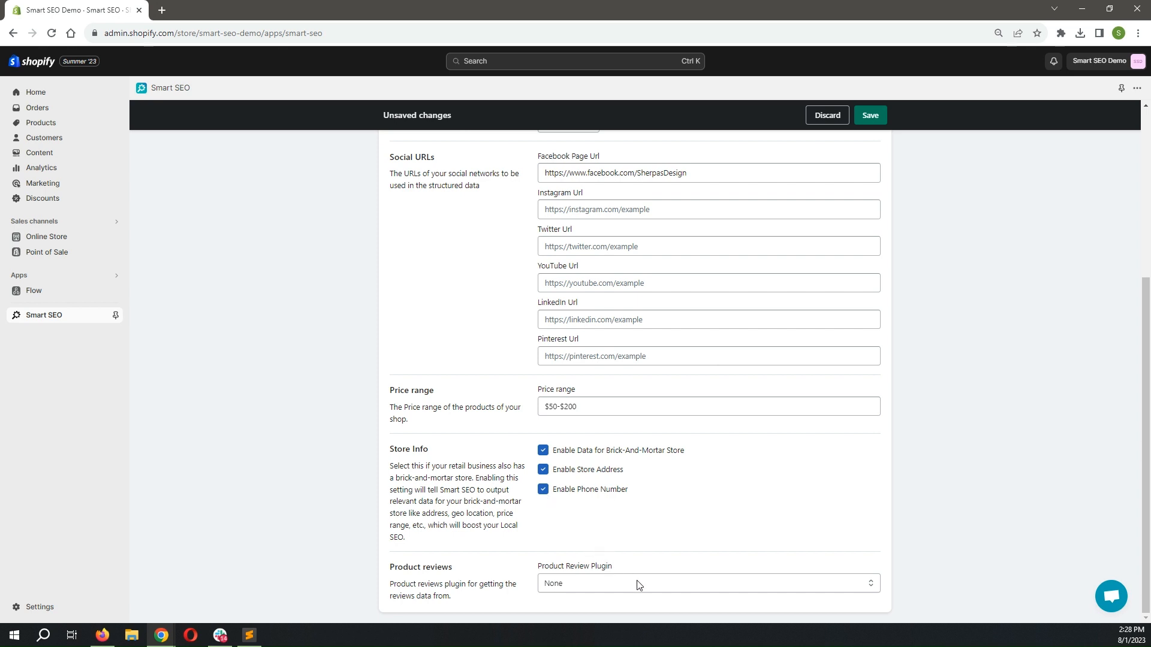
Choose Judge.me Reviews as the product review plugin and save the settings.
click(709, 583)
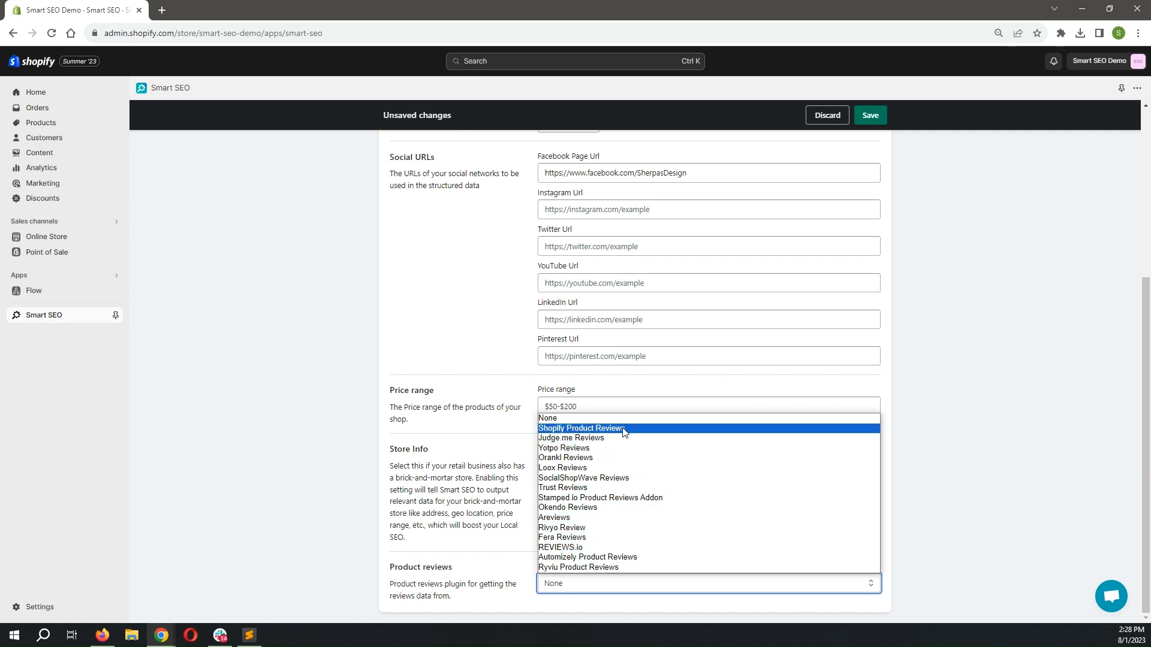
click(571, 438)
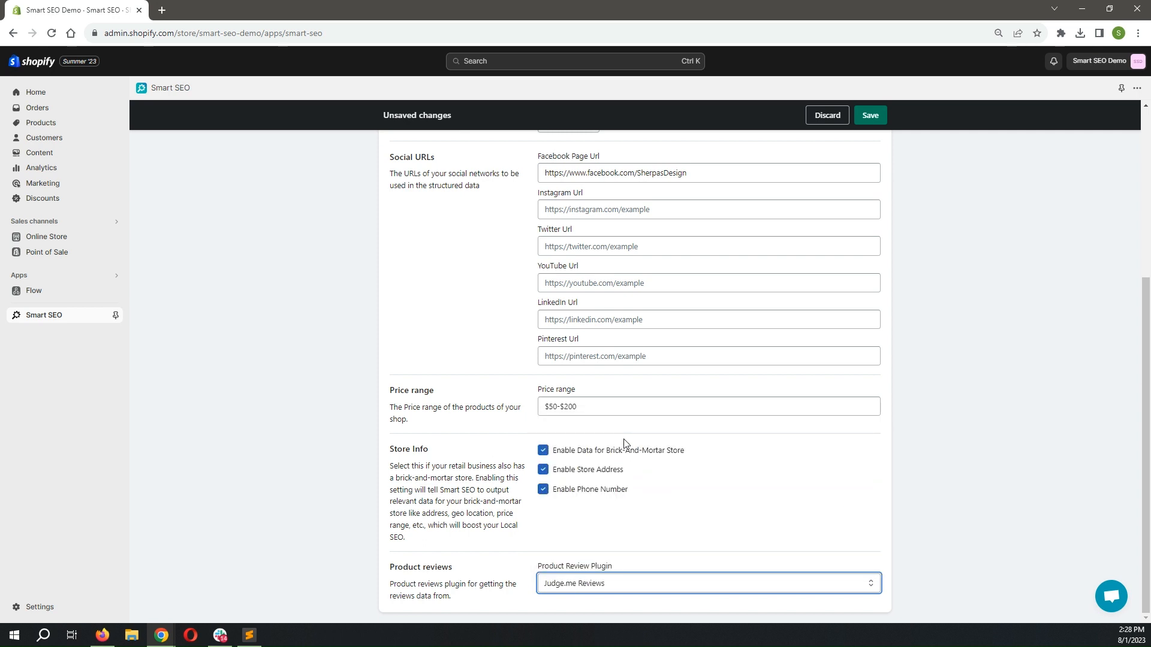
click(871, 115)
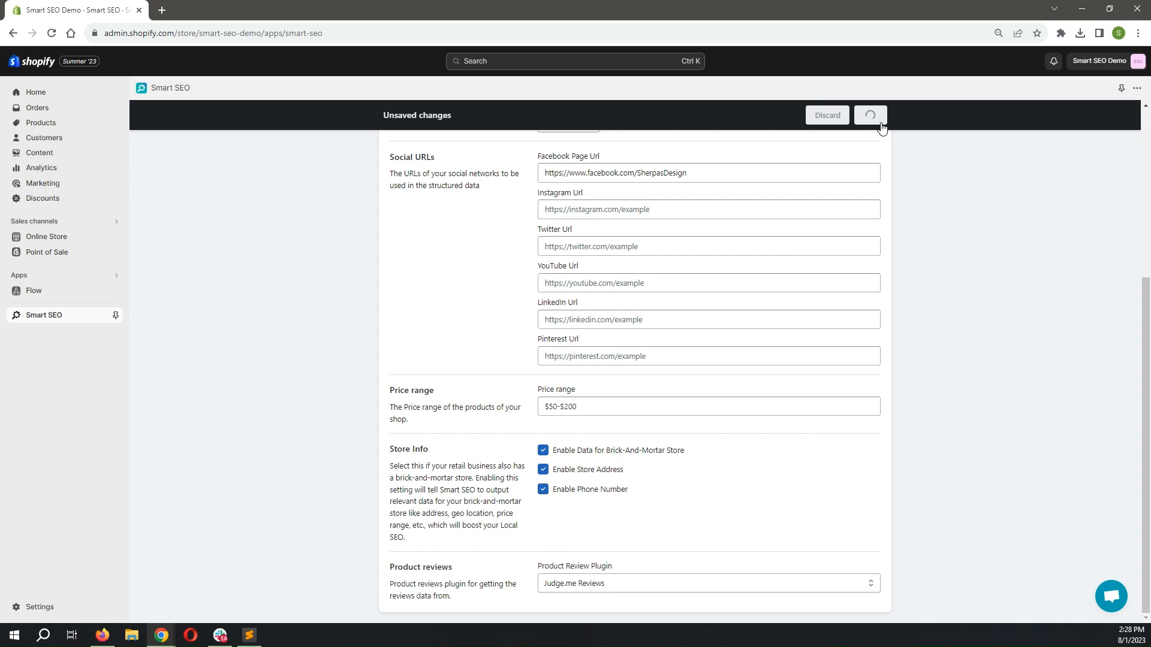
Finish saving the JSON-LD settings and view the Microdata tab showing no microdata detected.
click(871, 114)
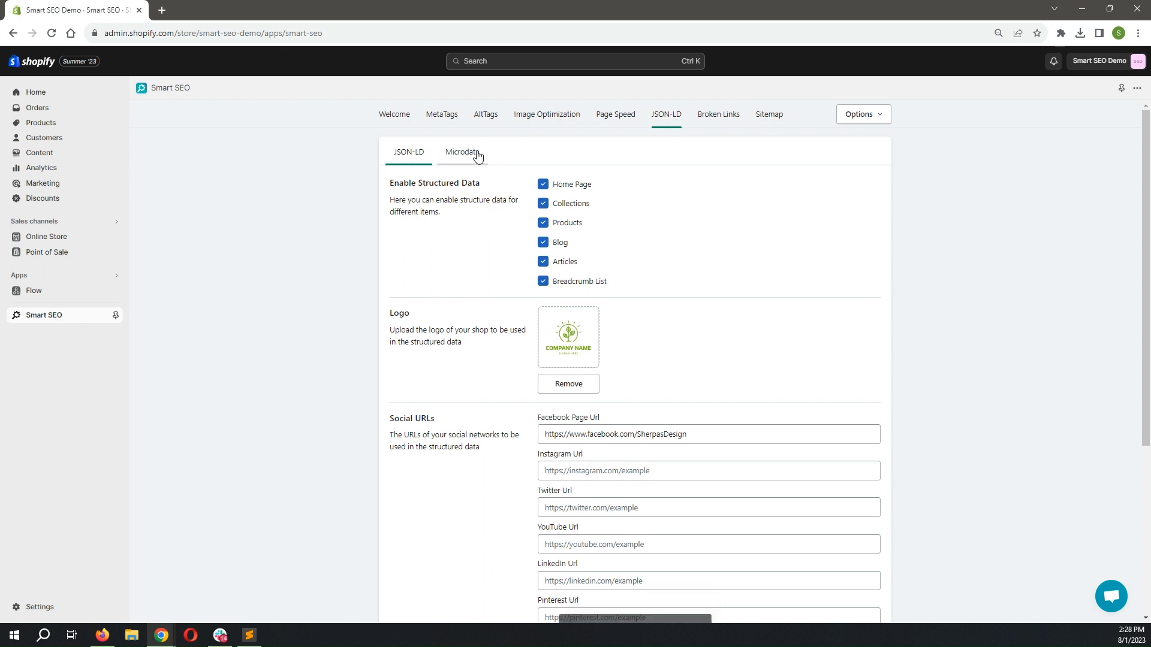
click(461, 151)
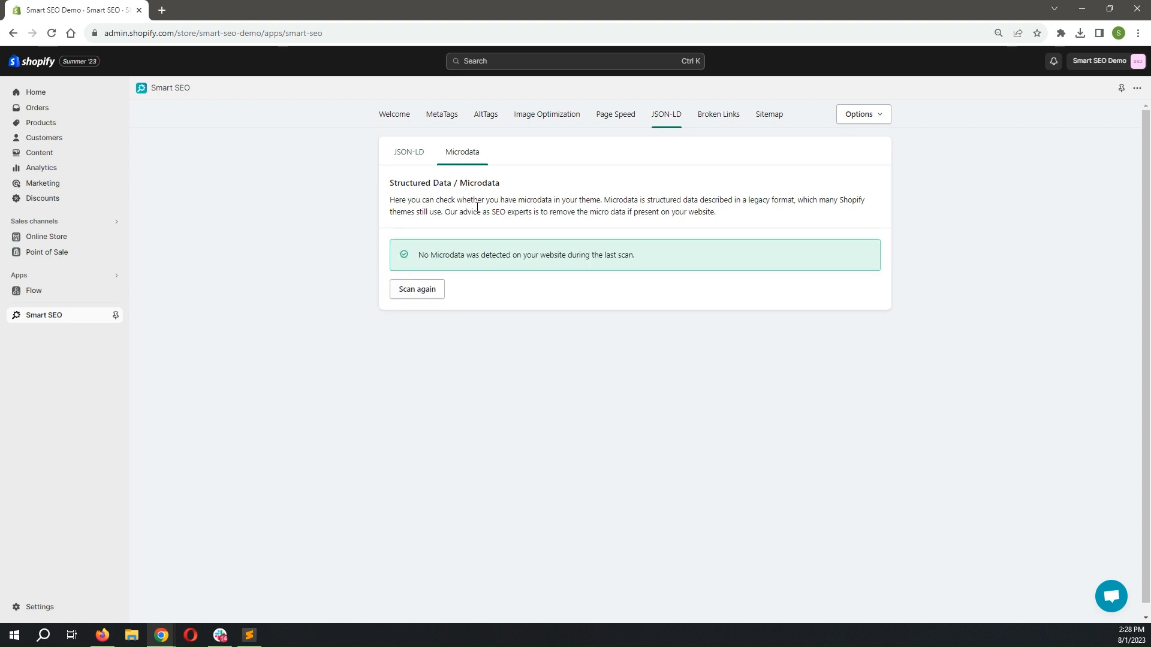
mouse_move(428, 274)
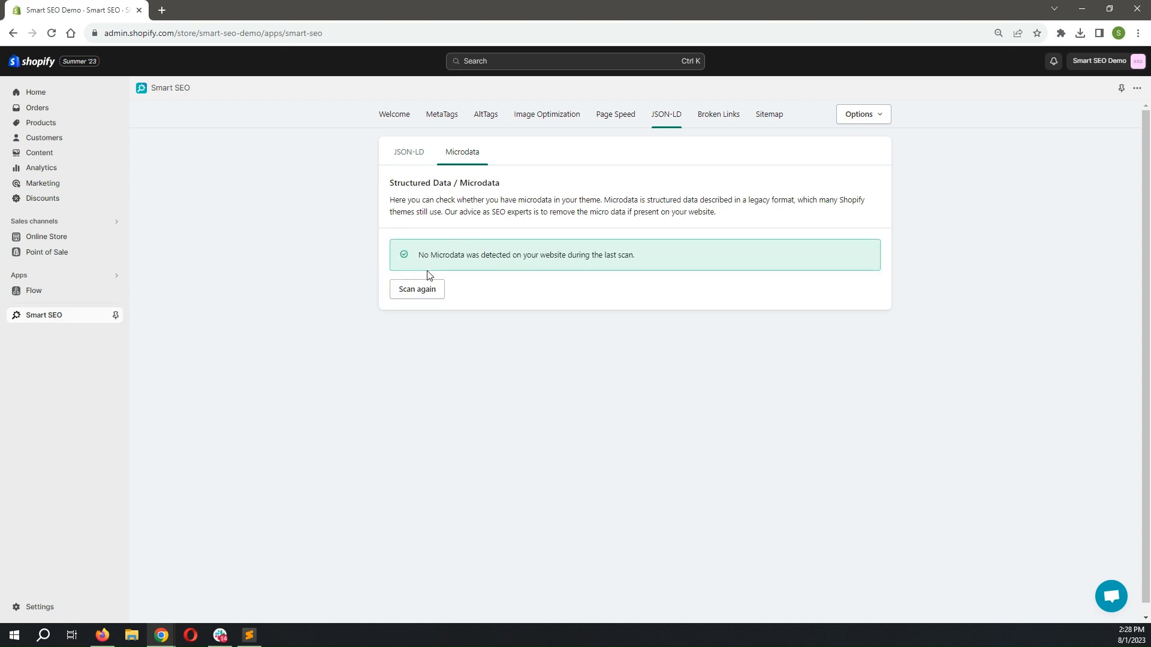
mouse_move(631, 268)
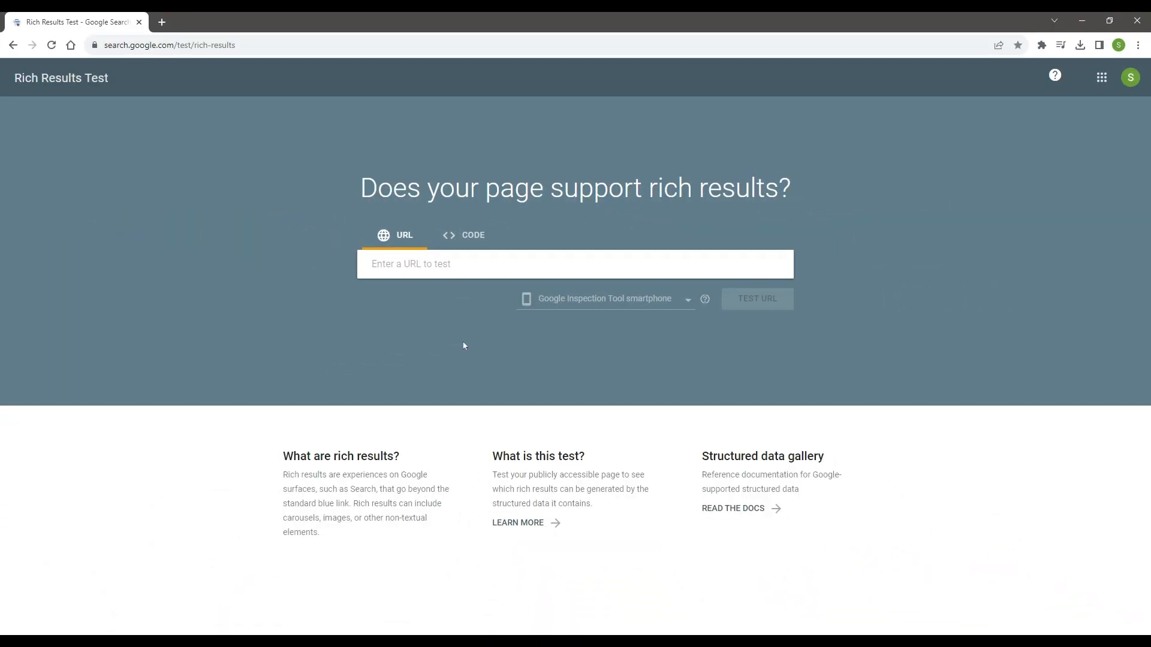
mouse_move(185, 164)
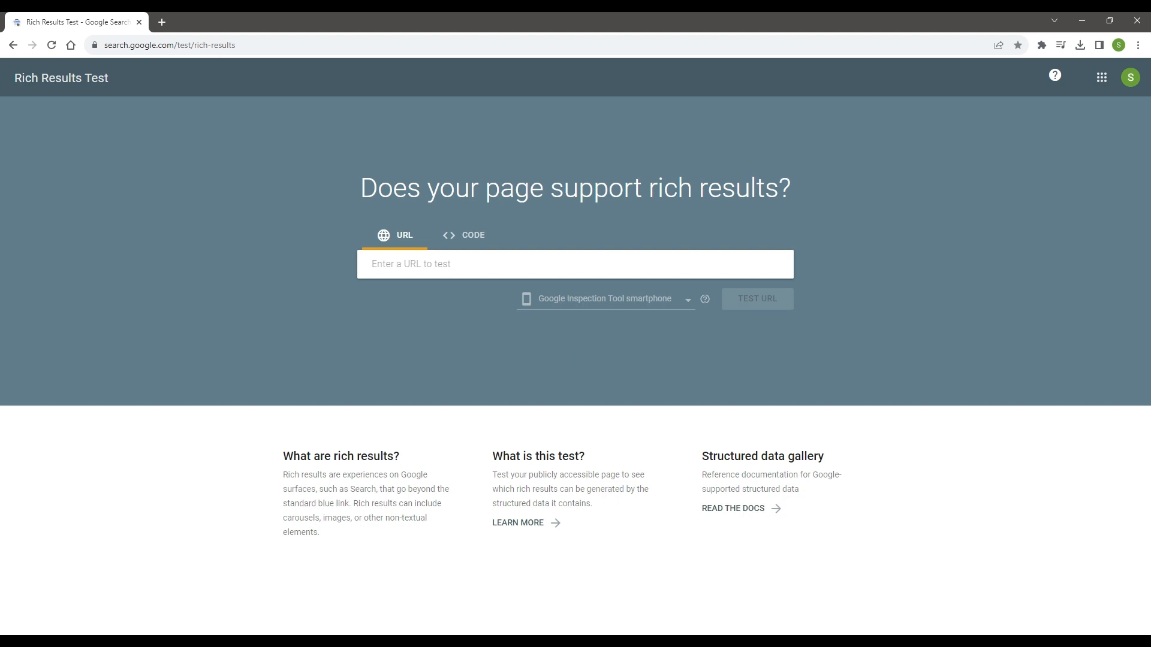
click(479, 263)
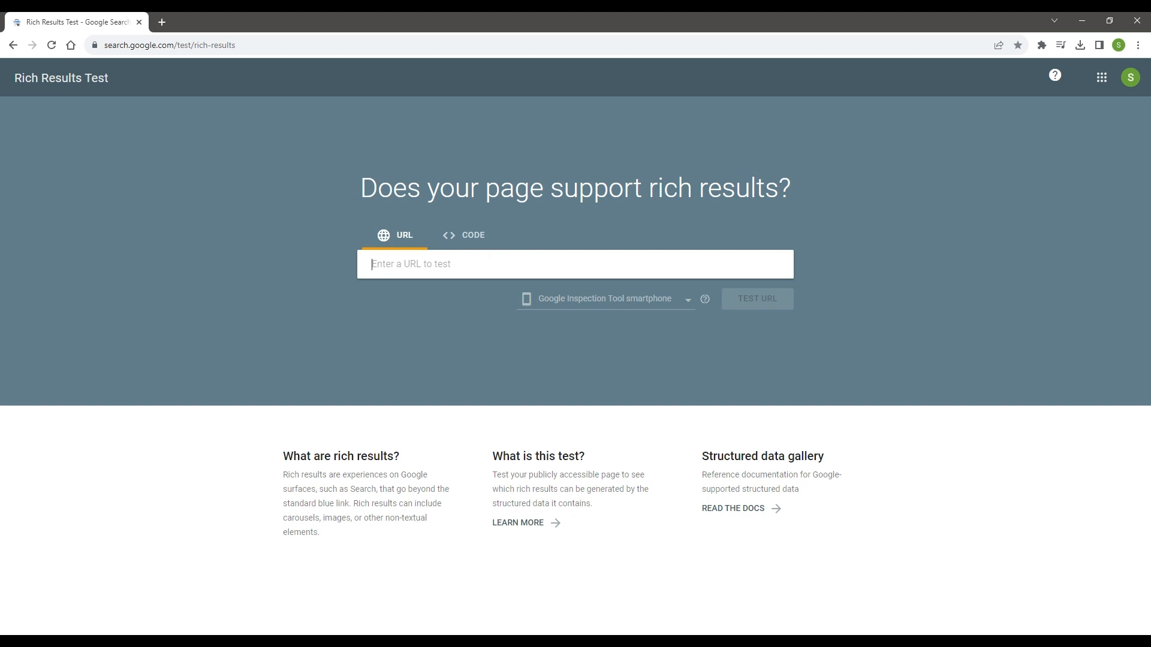
text(https://smart-seo-demo.myshopify.com/products/coconut-shell-bowls)
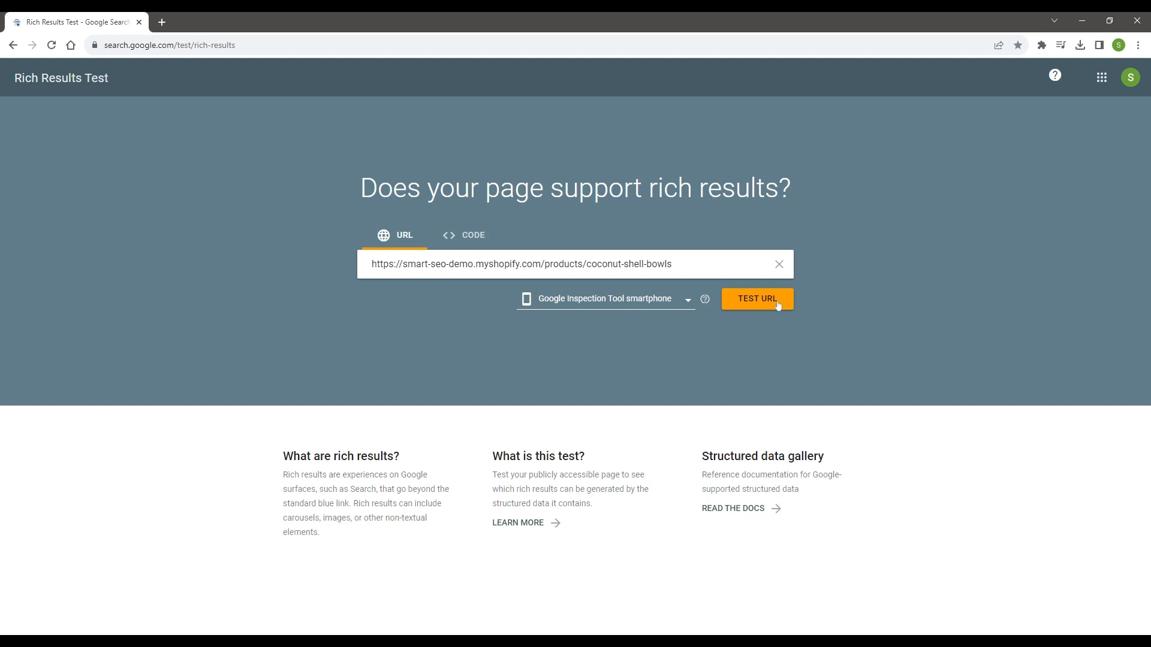
click(757, 298)
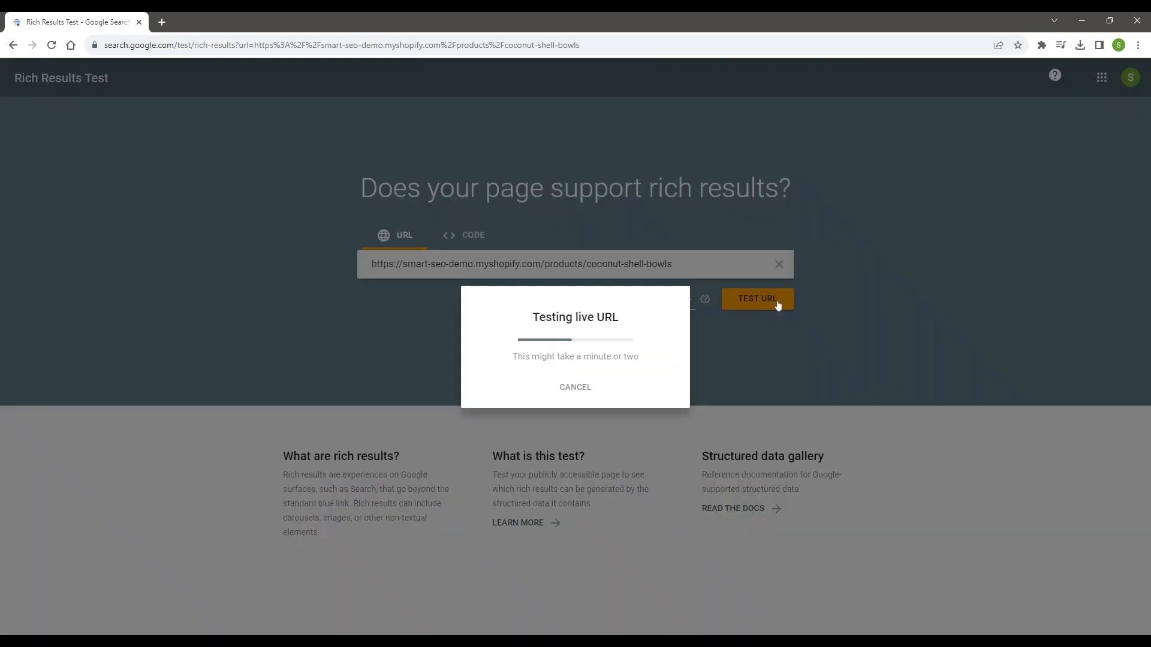